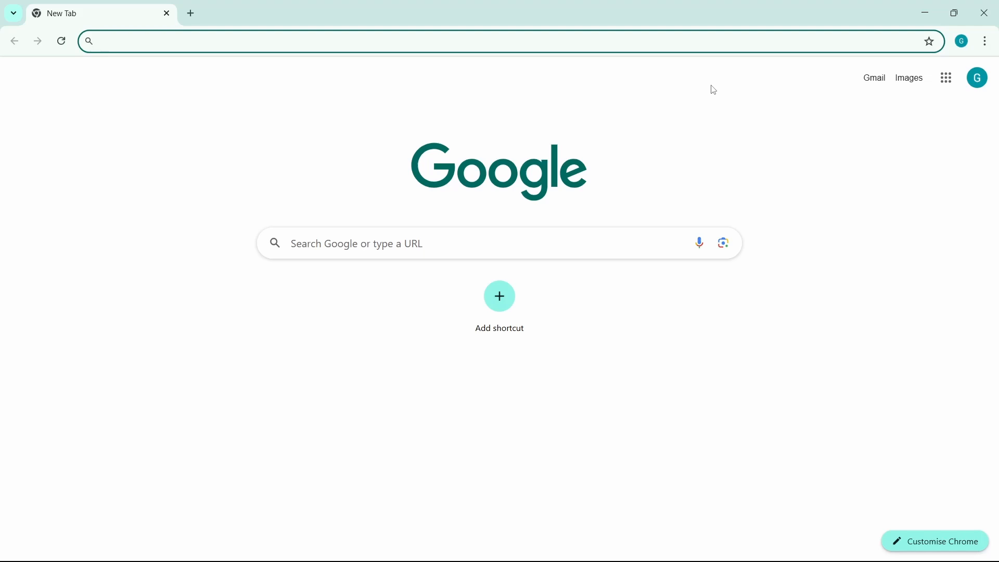
Search Google for 'arcgis pro deep learning libraries' and pick Esri's install frameworks guide
left_click(159, 41)
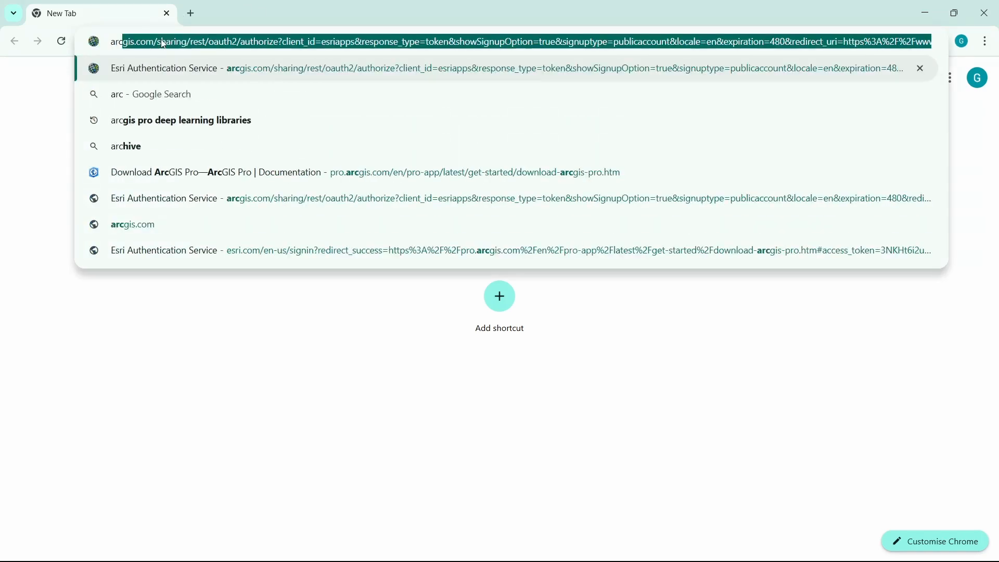
type("arcgis pro")
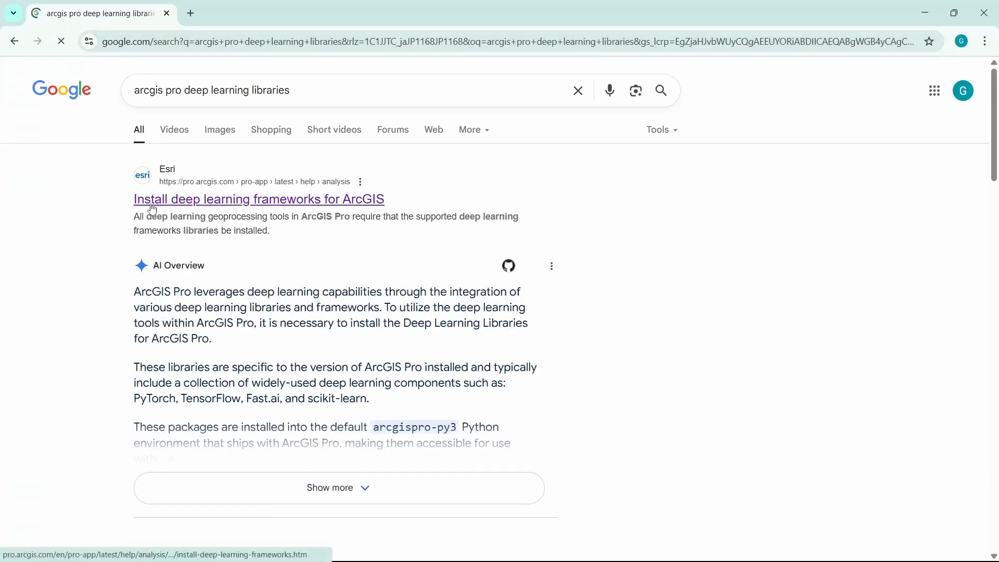
left_click(258, 199)
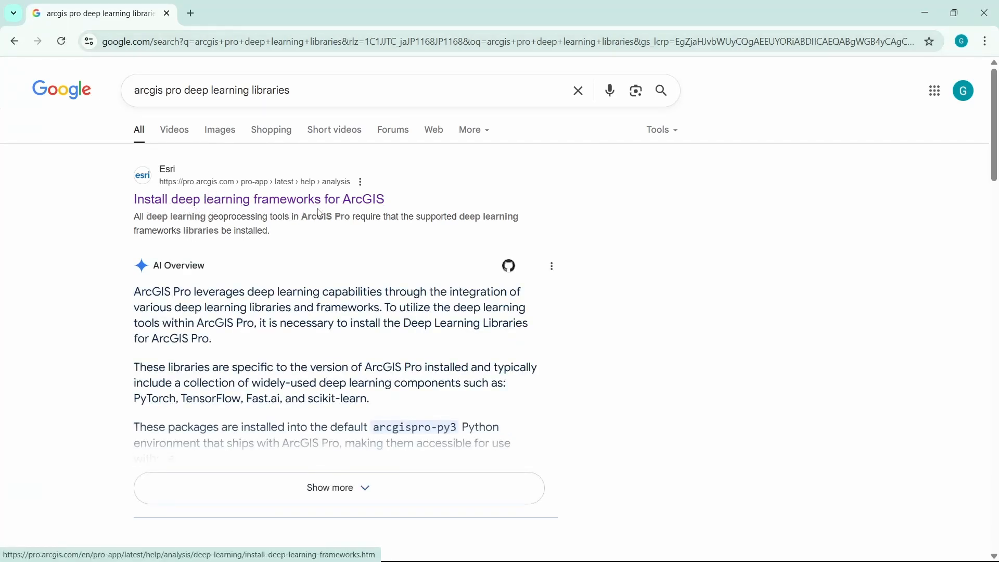
mouse_move(306, 198)
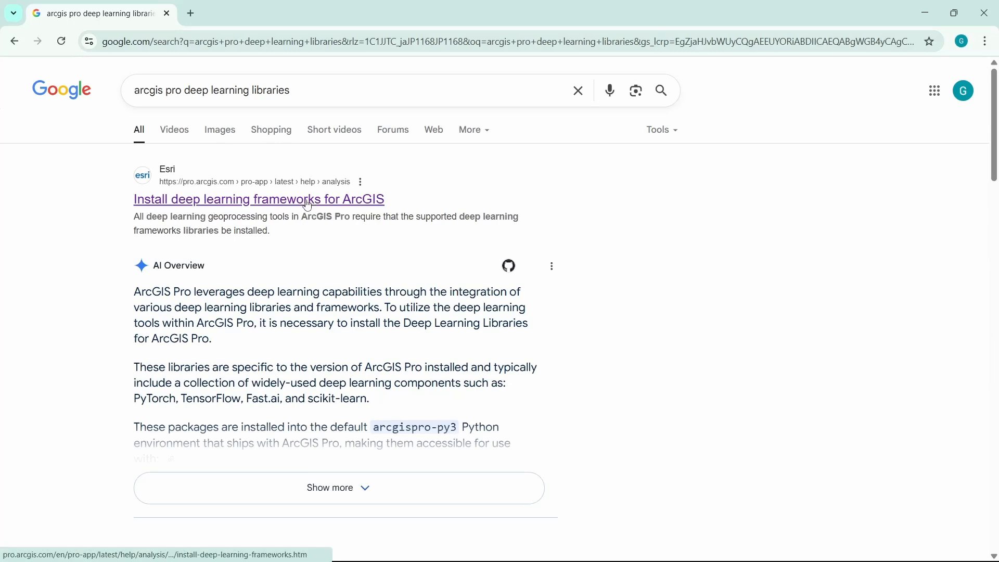
left_click(259, 199)
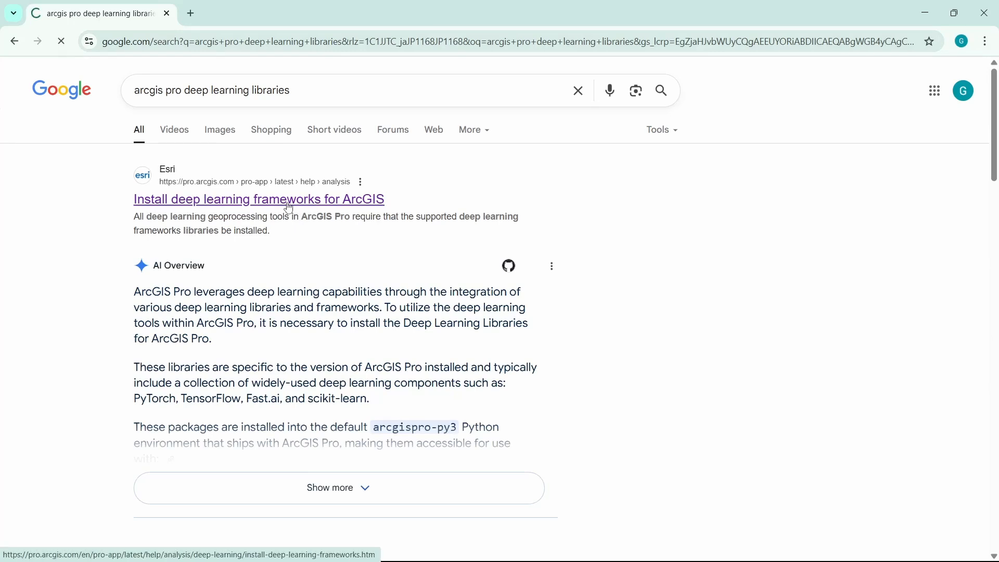
left_click(258, 199)
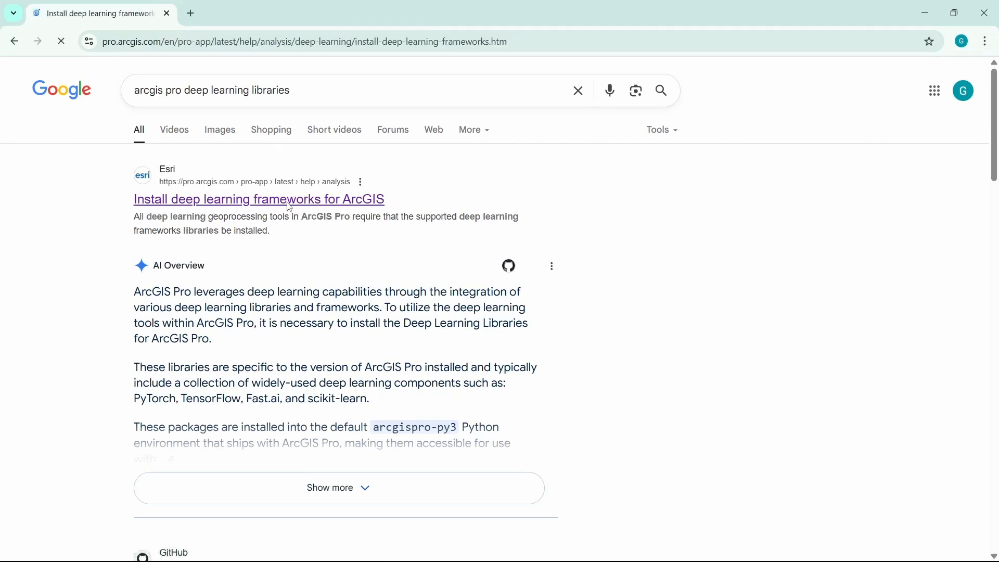
Follow the guide's 'Deep Learning Libraries Installer' link to the GitHub repository
left_click(259, 198)
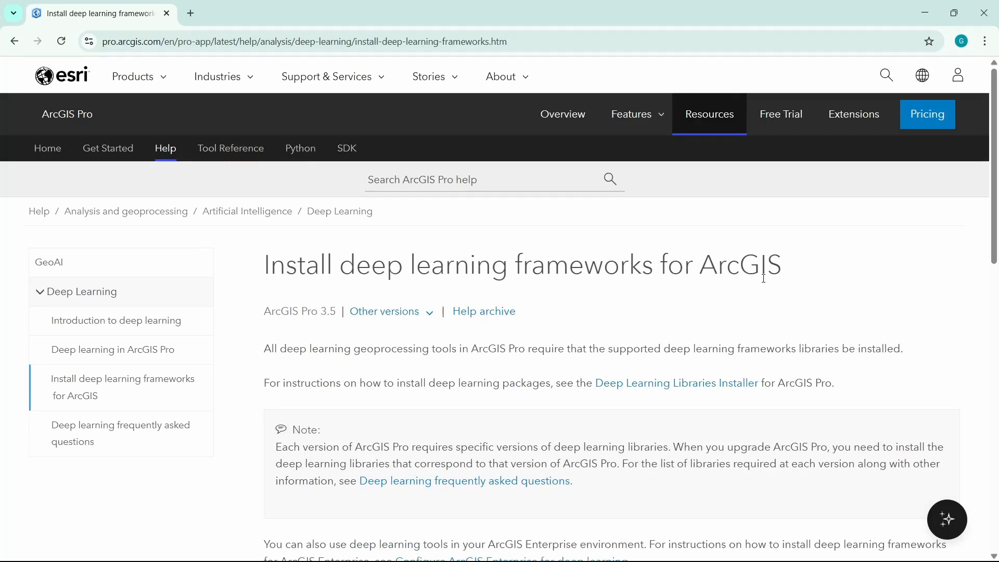
scroll("down", 3)
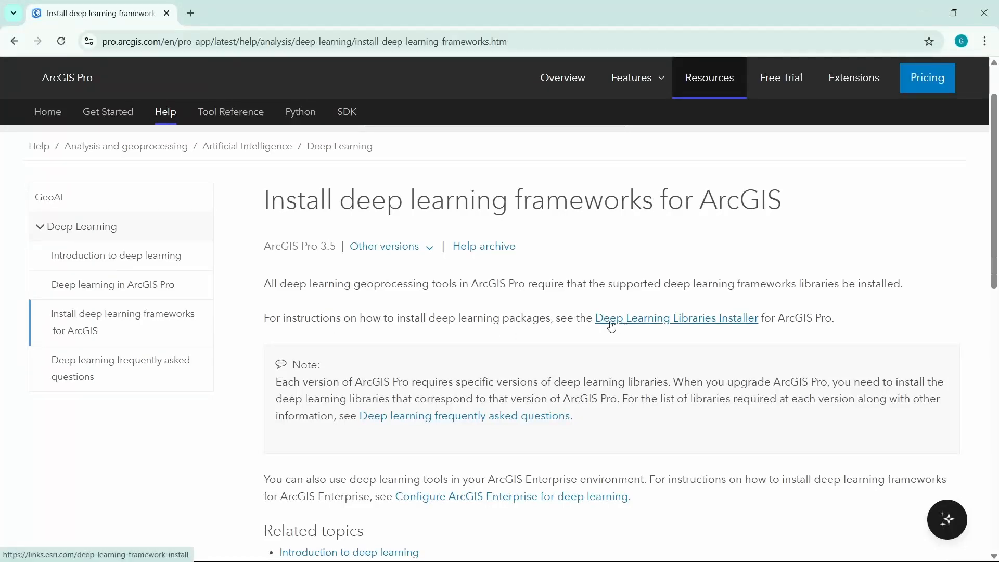
mouse_move(744, 319)
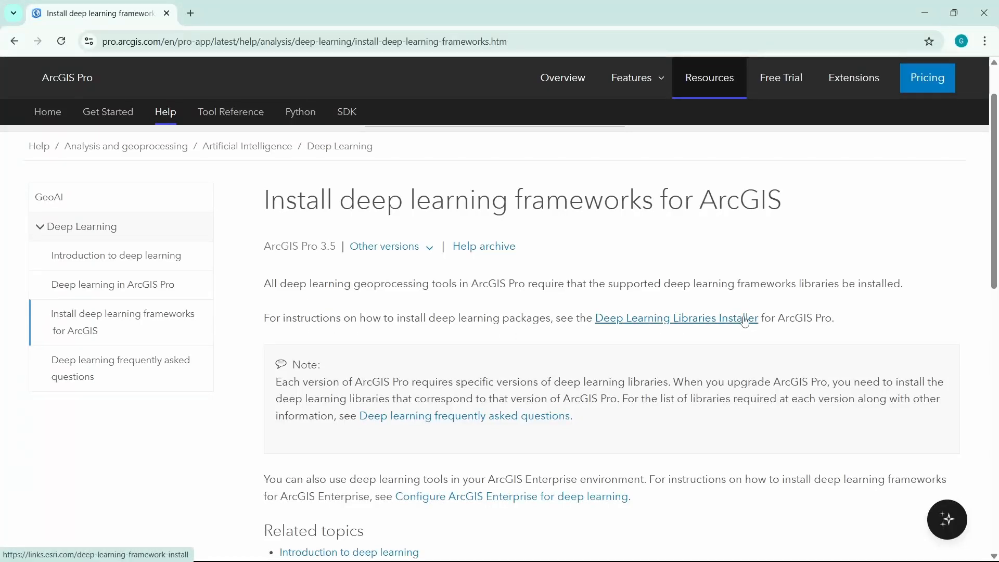
mouse_move(727, 324)
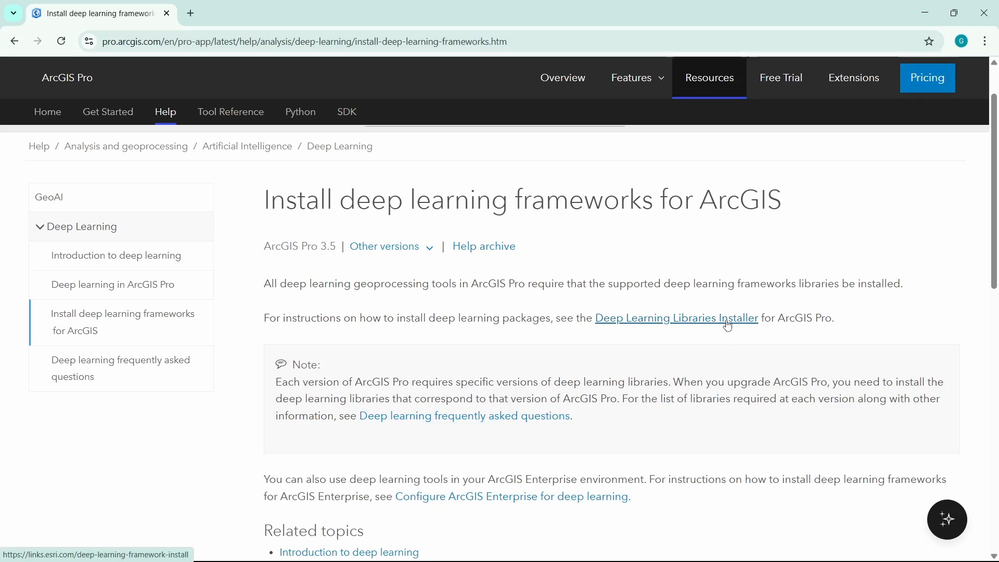
left_click(678, 319)
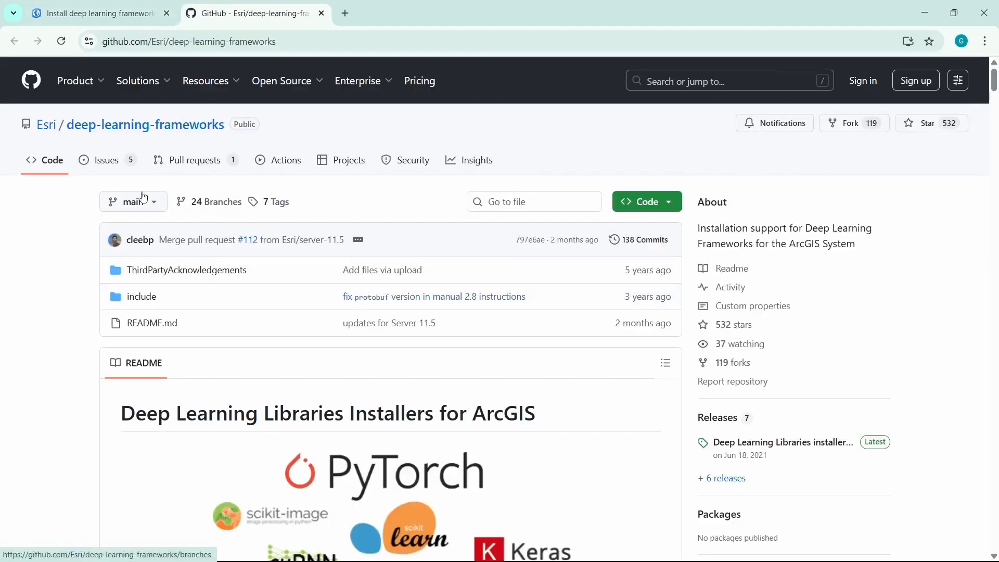
mouse_move(312, 383)
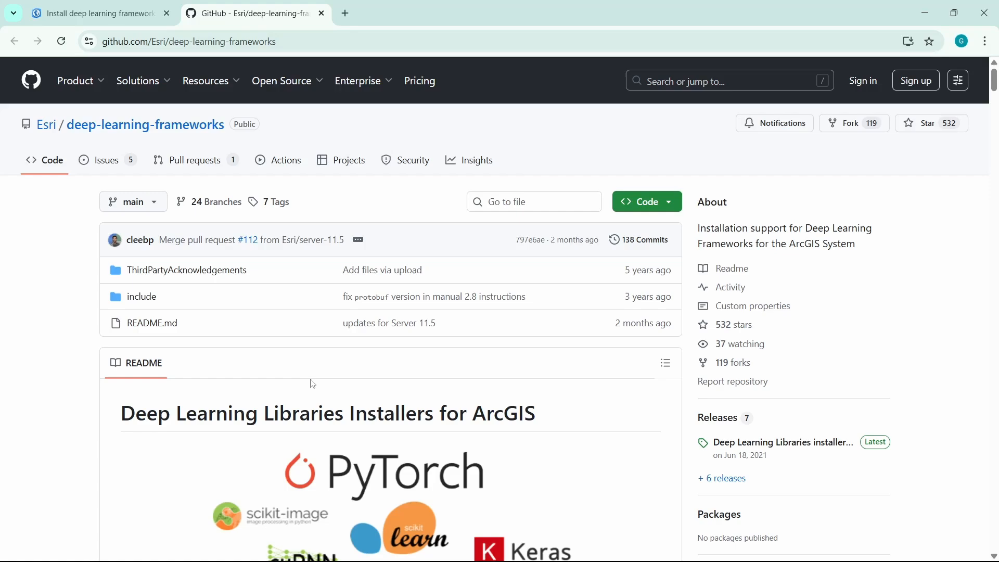
Scroll the deep-learning-frameworks README down to its Download list of installers
scroll("down", 3)
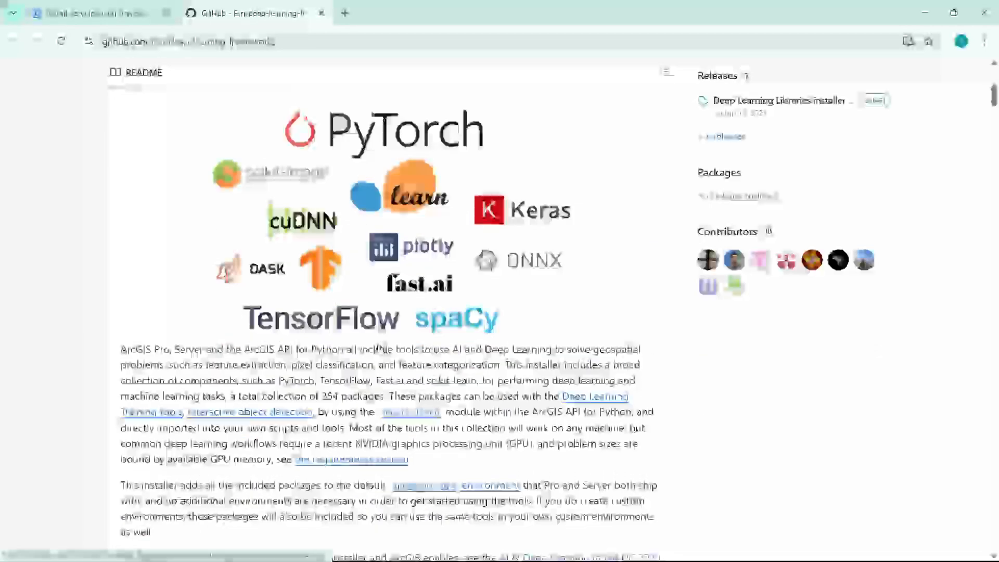
scroll("down", 3)
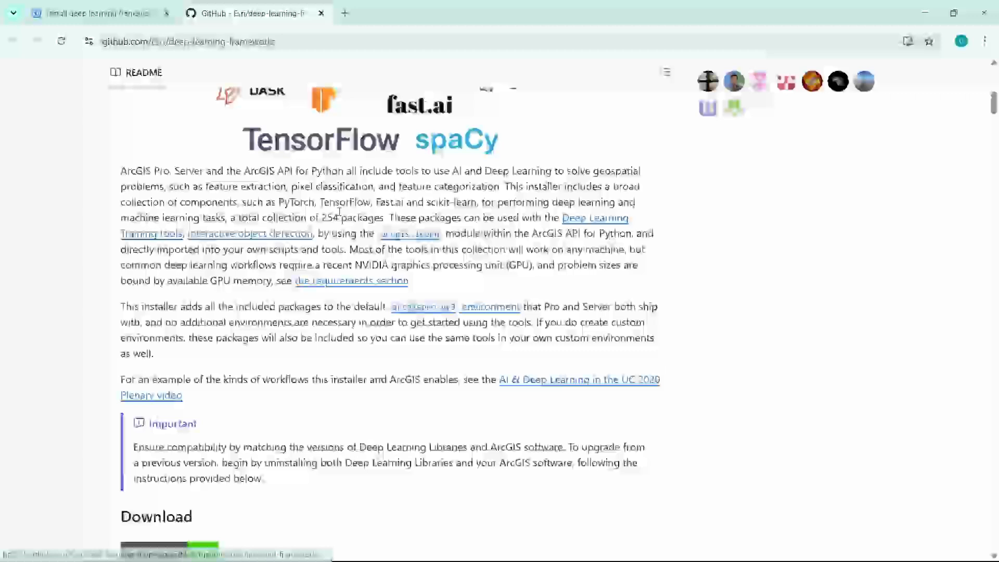
scroll("down", 3)
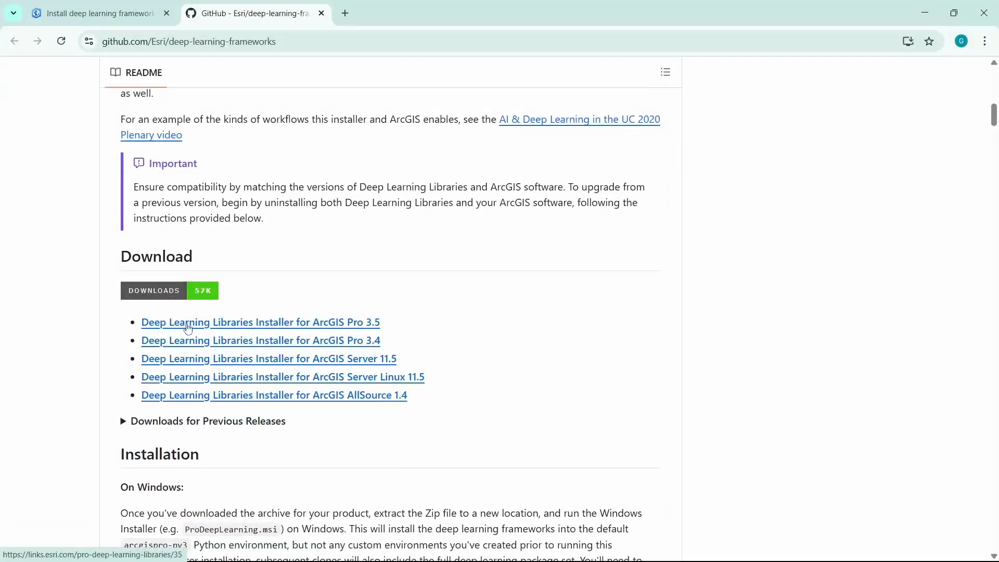
mouse_move(336, 330)
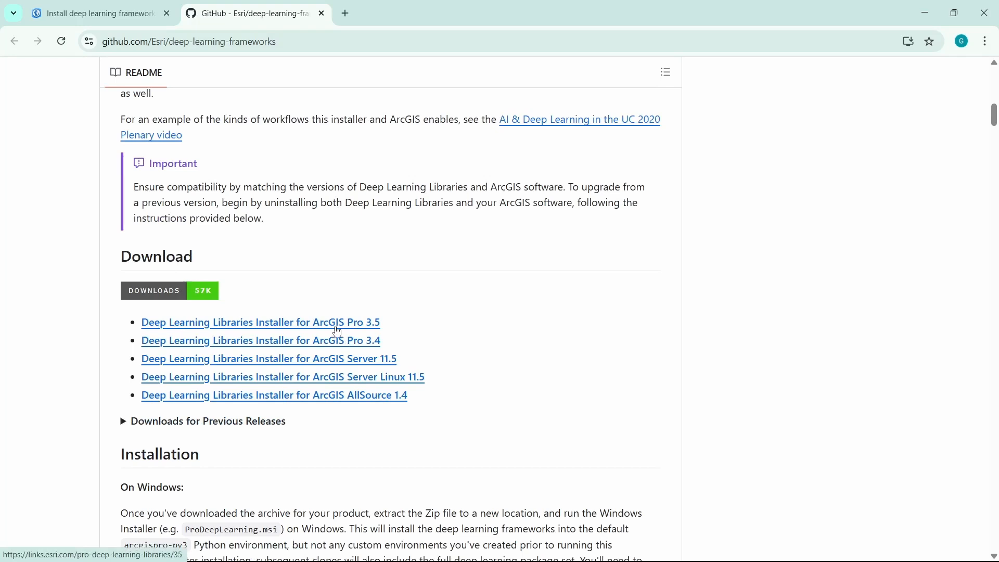
mouse_move(370, 325)
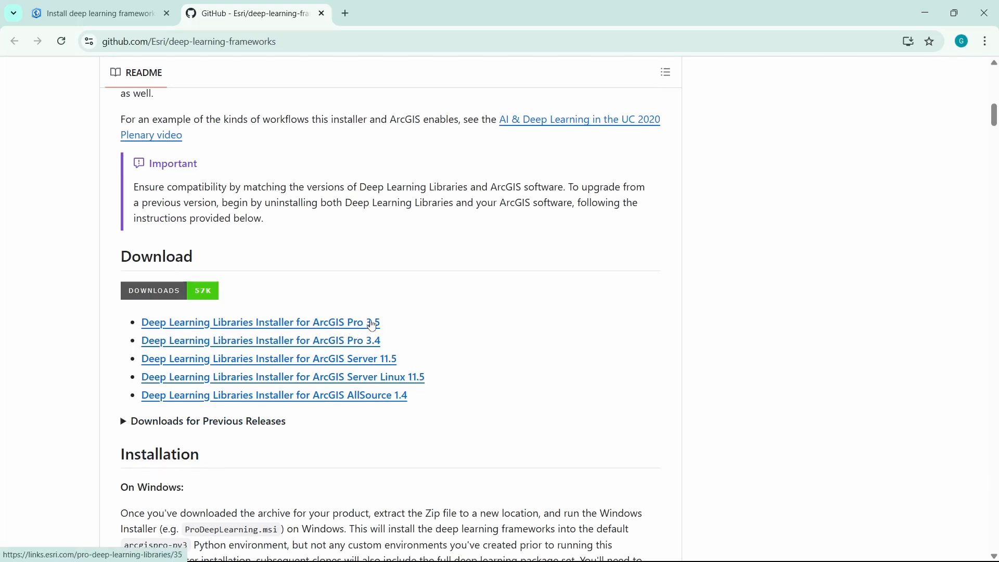
mouse_move(349, 344)
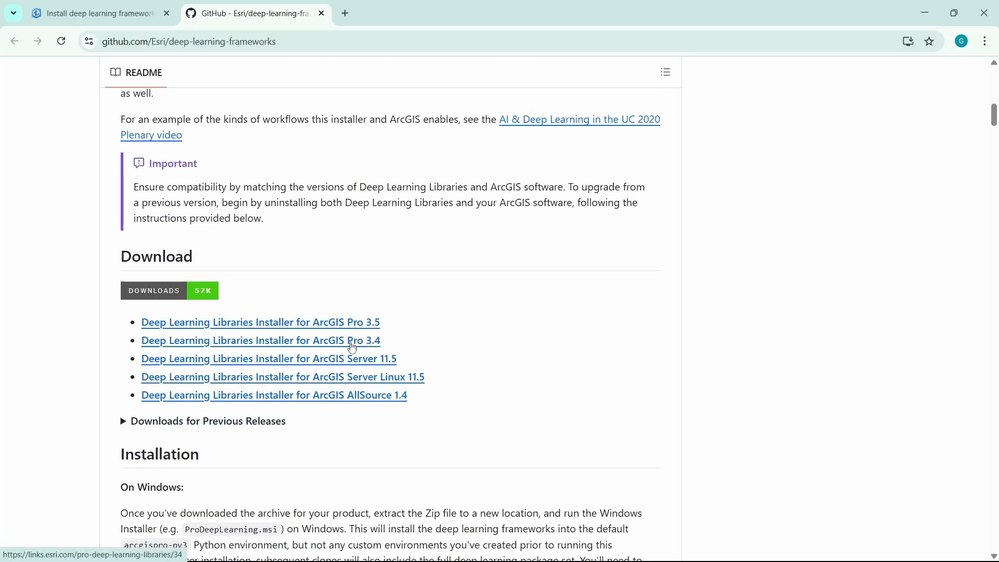
mouse_move(435, 330)
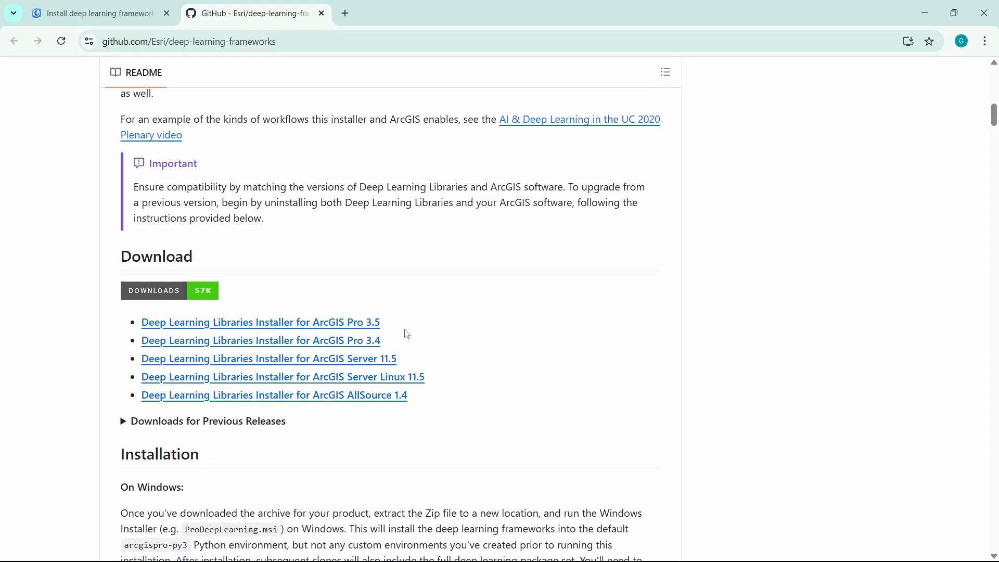
mouse_move(407, 331)
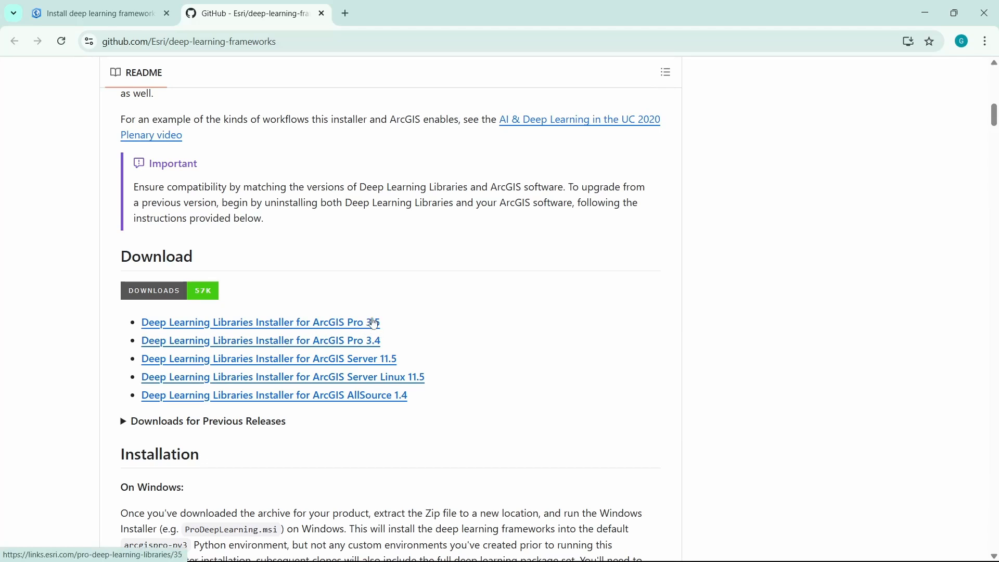
mouse_move(372, 349)
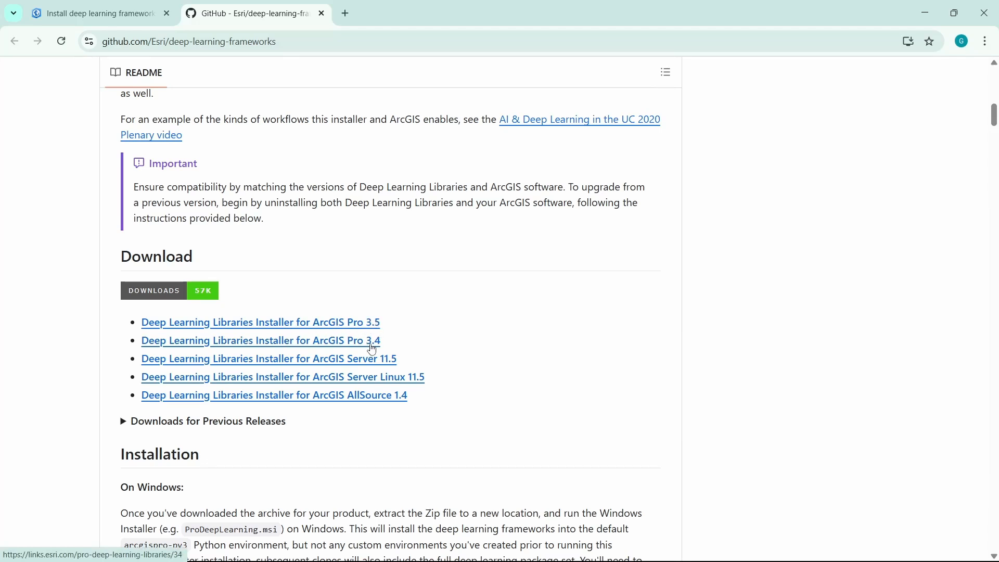
mouse_move(290, 343)
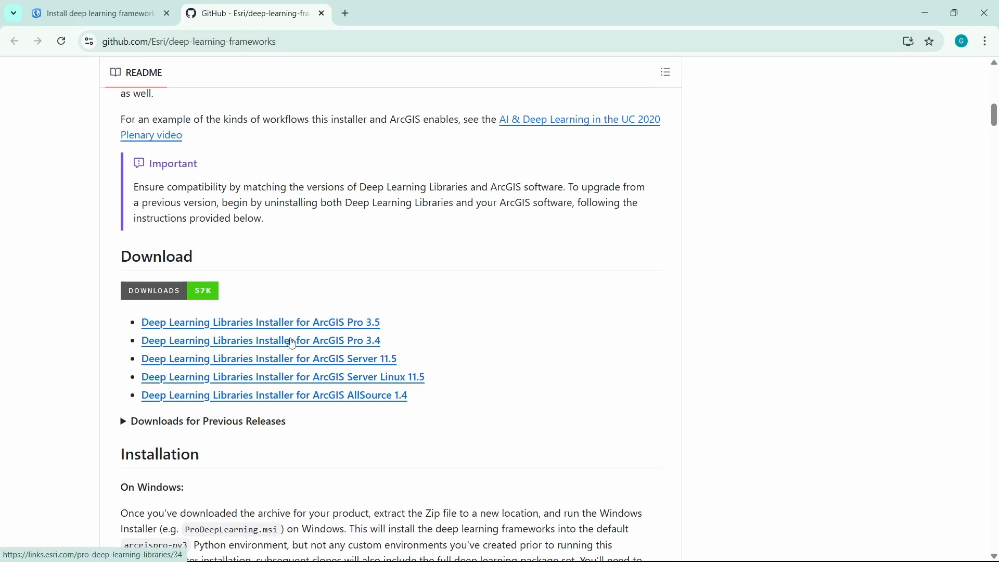
mouse_move(312, 355)
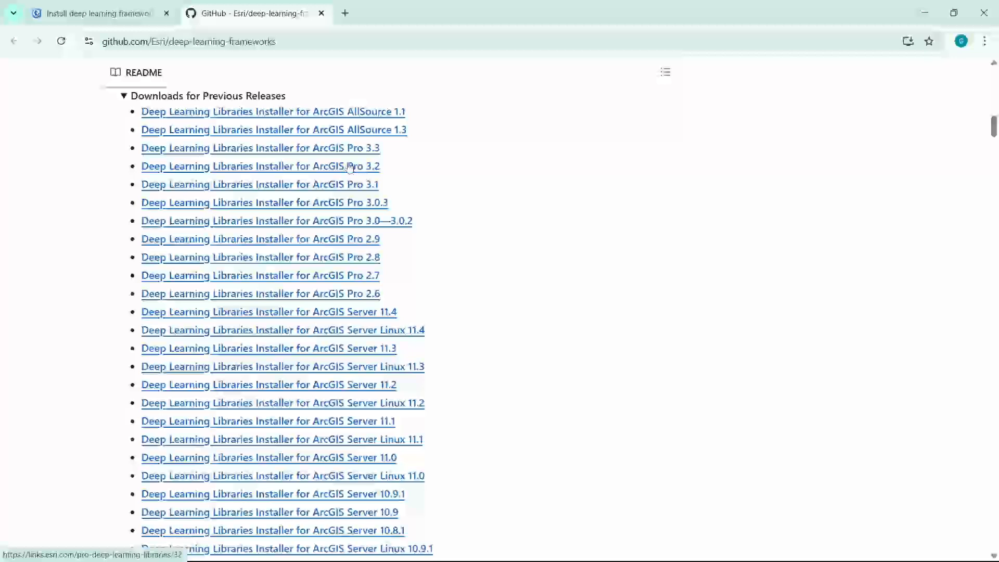
mouse_move(365, 280)
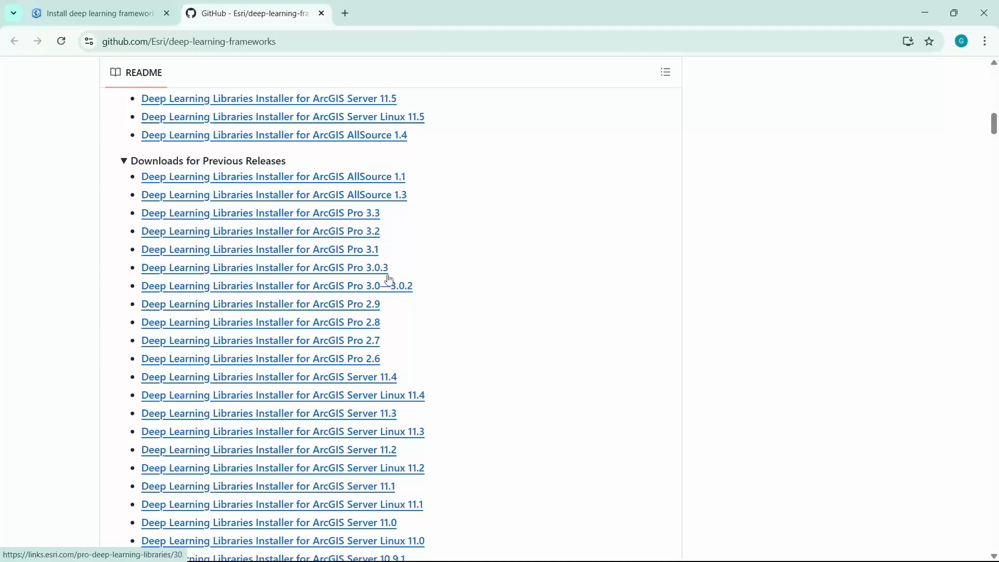
mouse_move(367, 234)
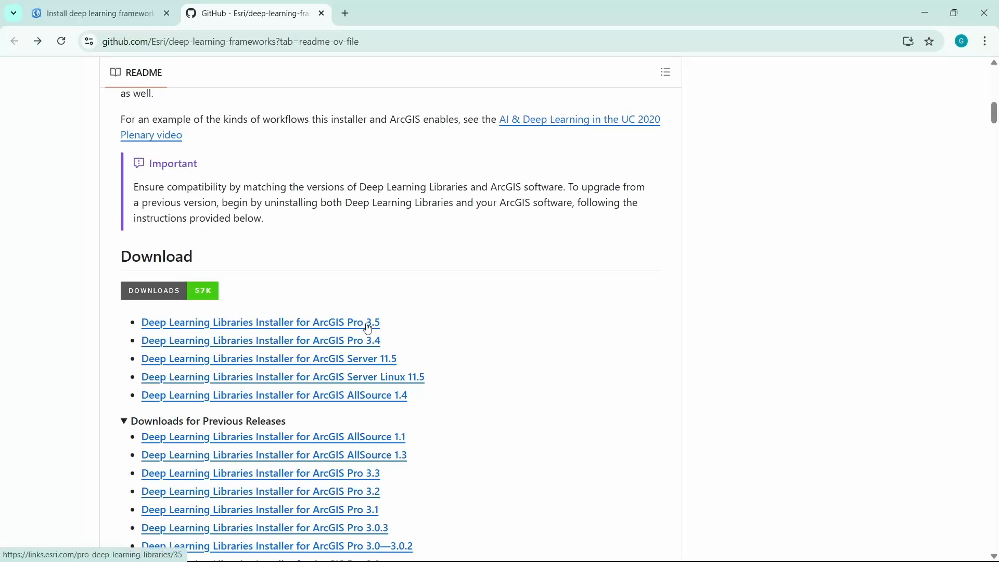
Download the 3.54 GB ArcGIS_Pro_35_Deep_Learning_Libraries.zip to Downloads
left_click(259, 322)
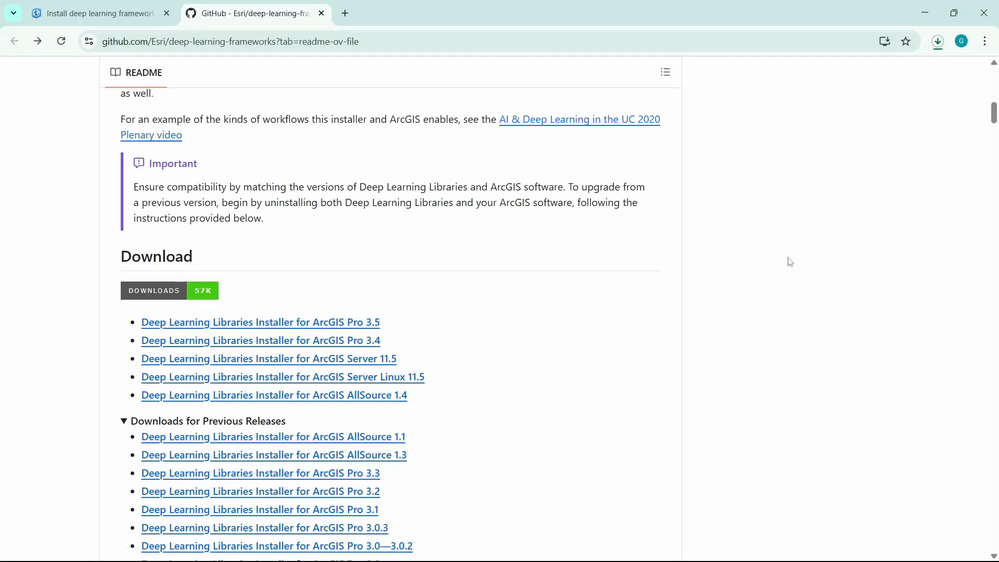
left_click(936, 41)
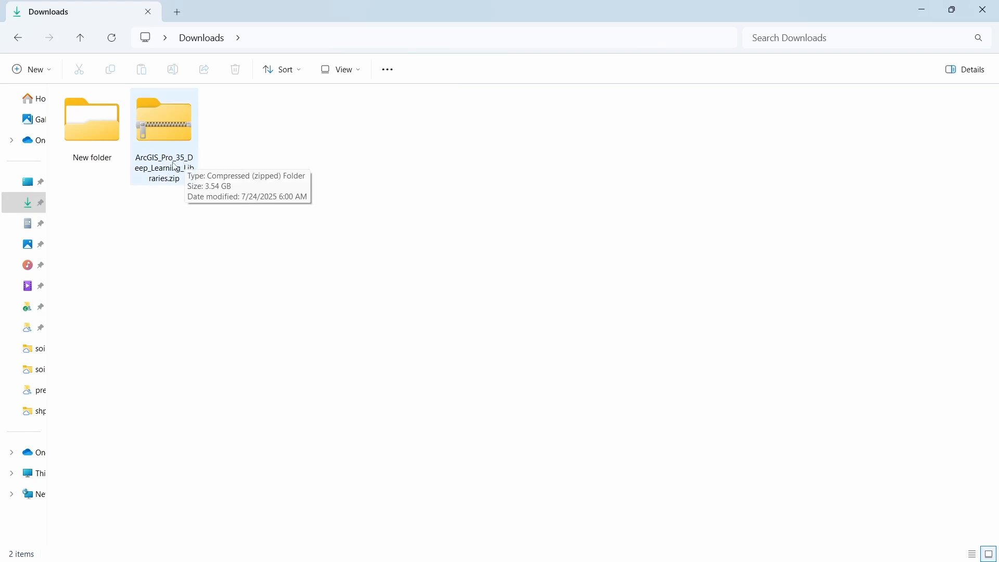
mouse_move(171, 129)
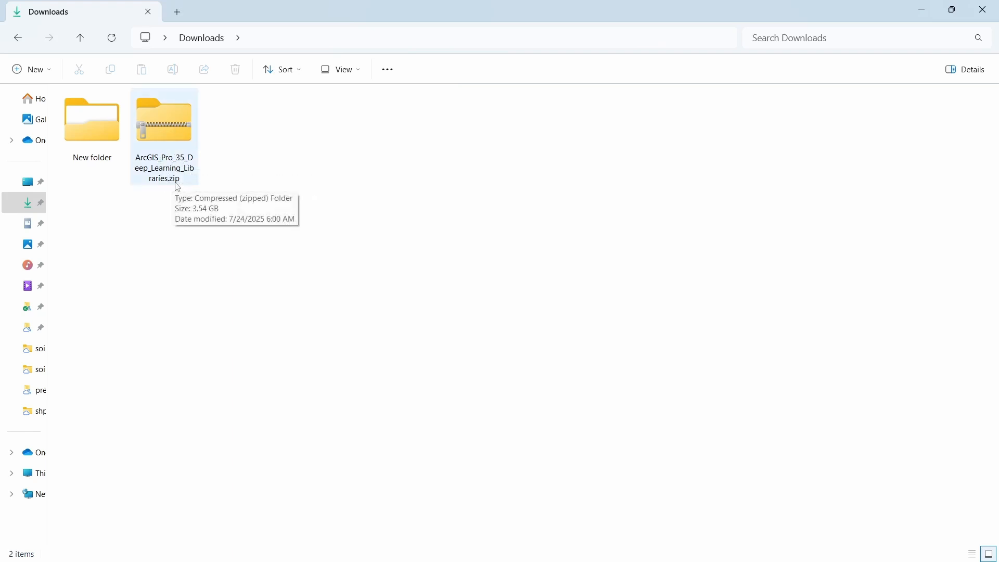
Extract ArcGIS_Pro_35_Deep_Learning_Libraries.zip into its suggested Downloads folder
left_click(163, 120)
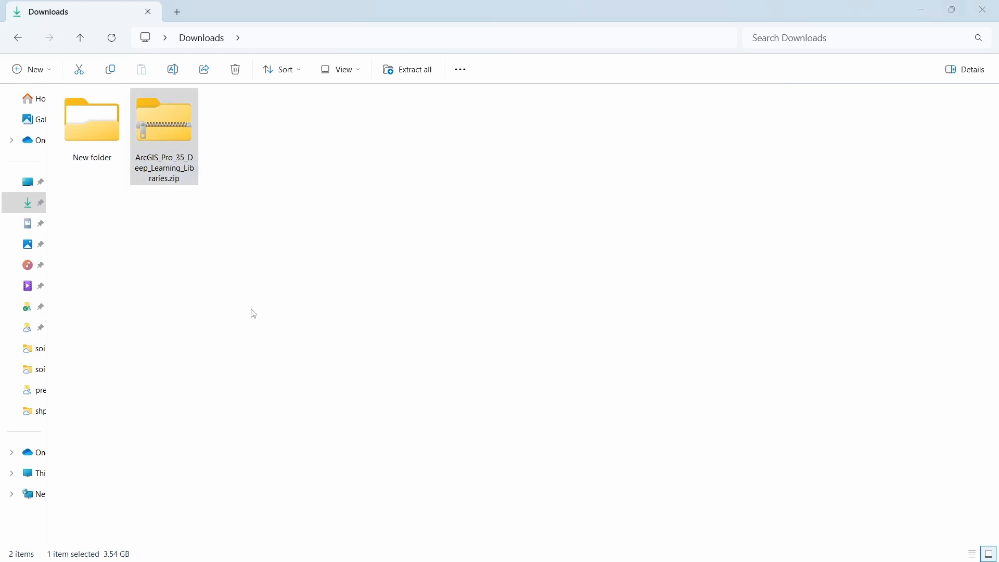
left_click(413, 70)
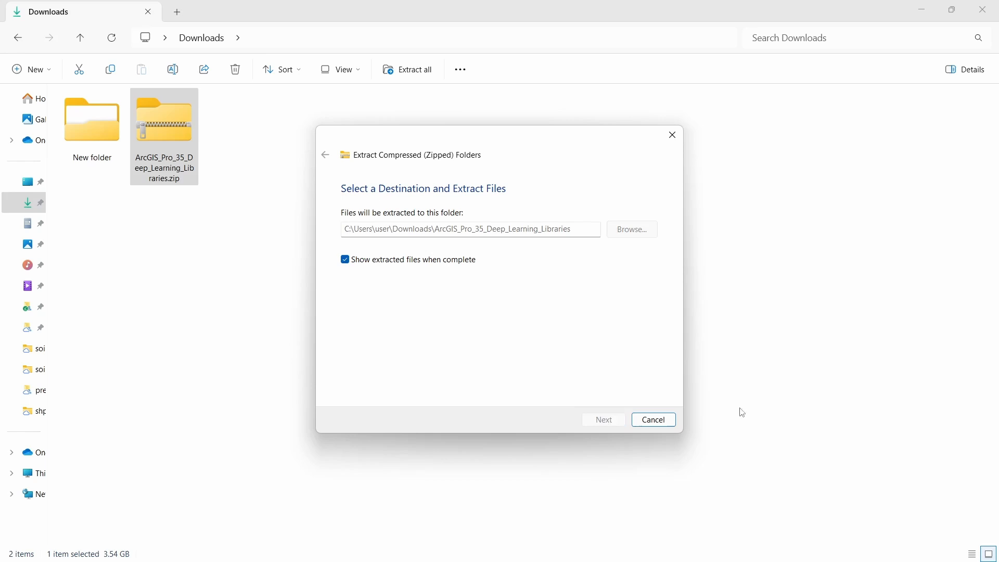
left_click(603, 419)
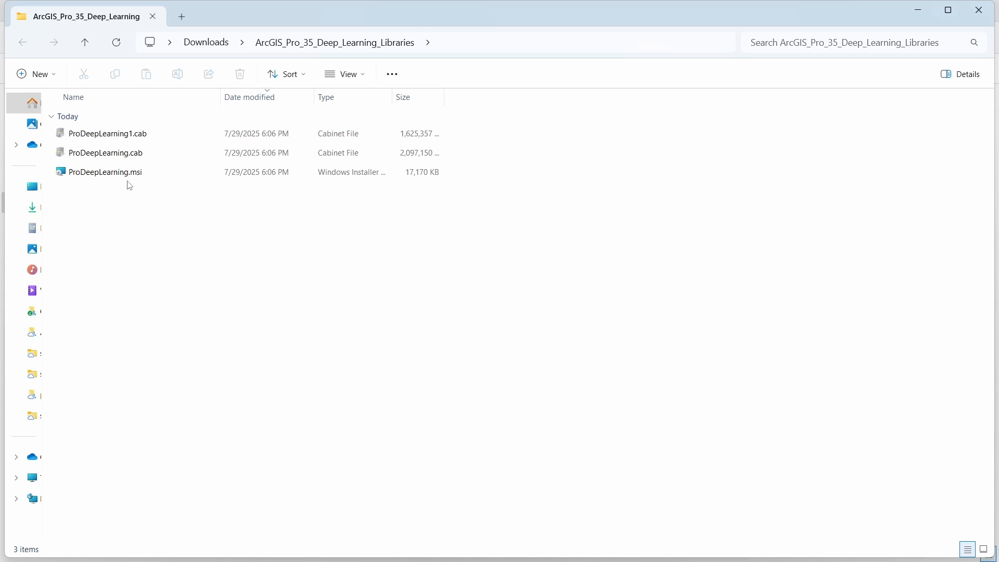
mouse_move(104, 194)
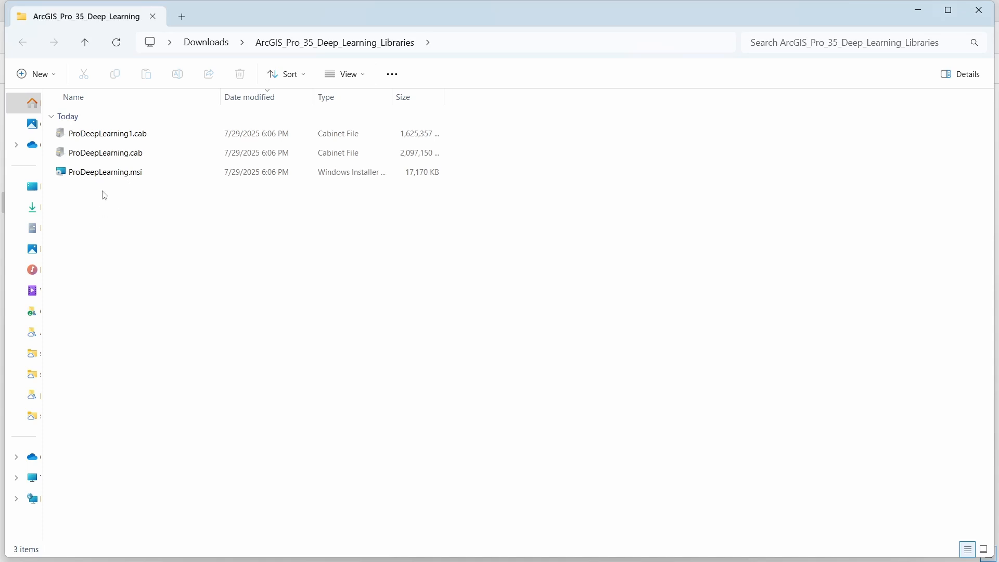
mouse_move(105, 172)
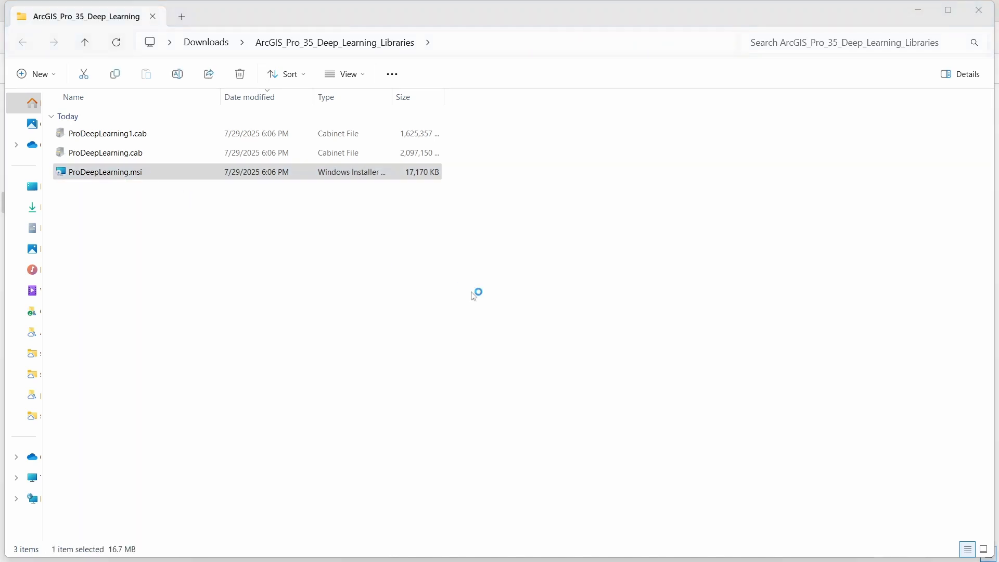
mouse_move(654, 354)
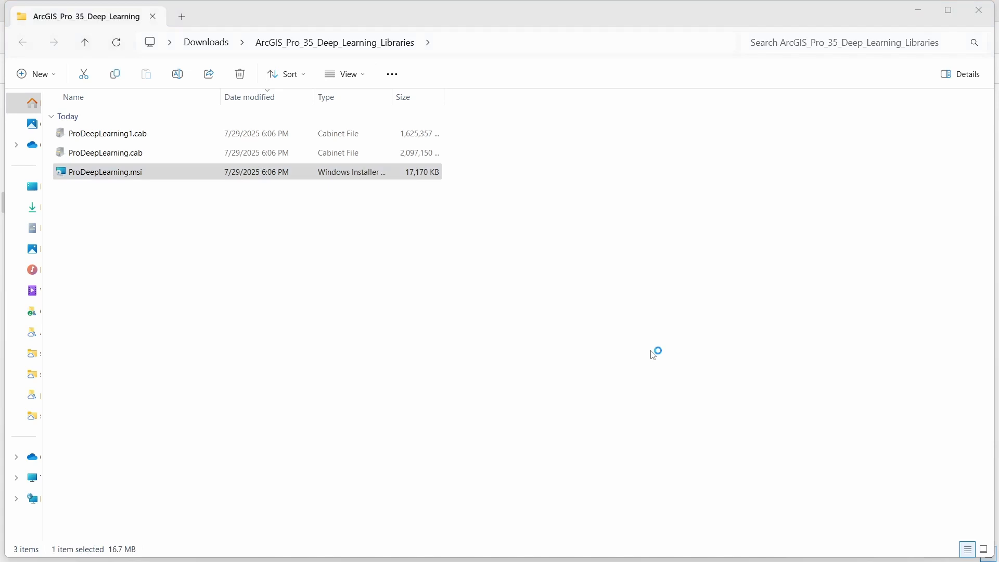
Launch ProDeepLearning.msi from the extracted folder
double_click(105, 171)
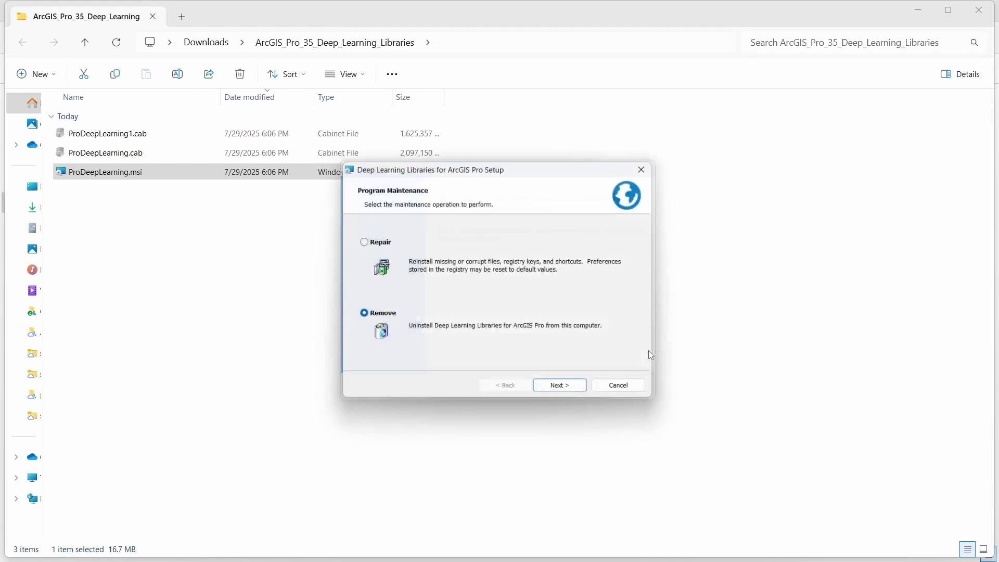
Run the setup through splash, welcome and Install, then finish after success
left_click(559, 384)
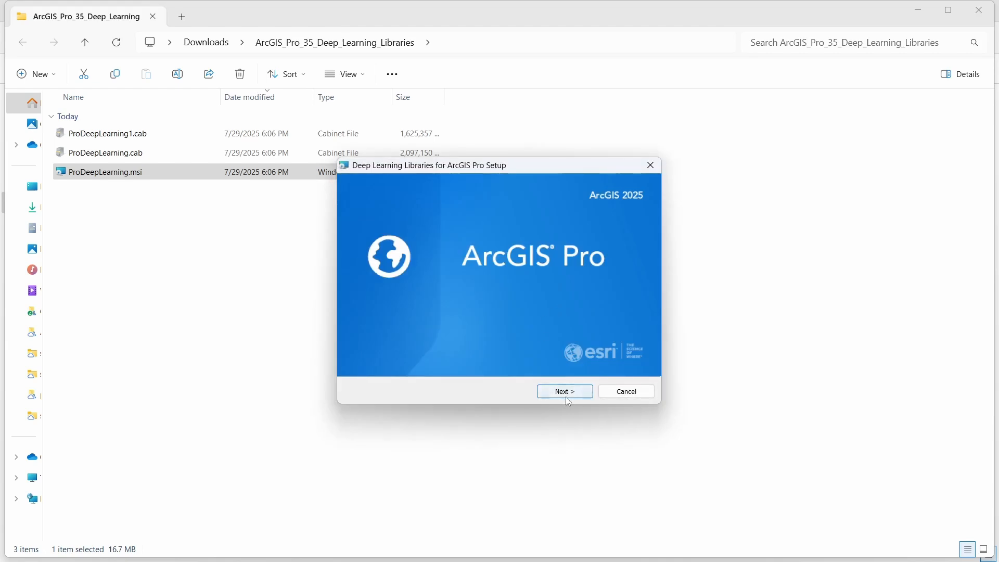
left_click(563, 391)
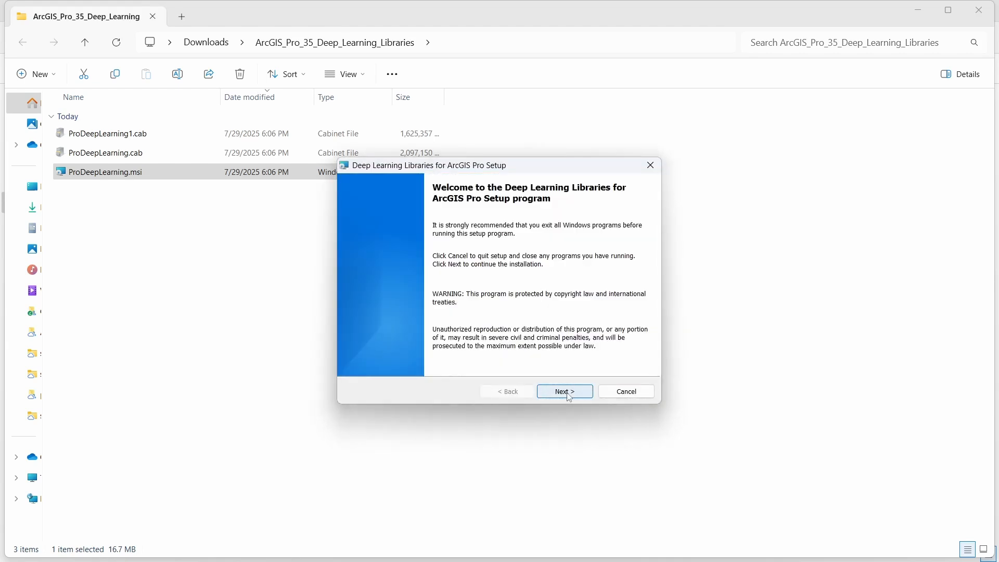
left_click(562, 391)
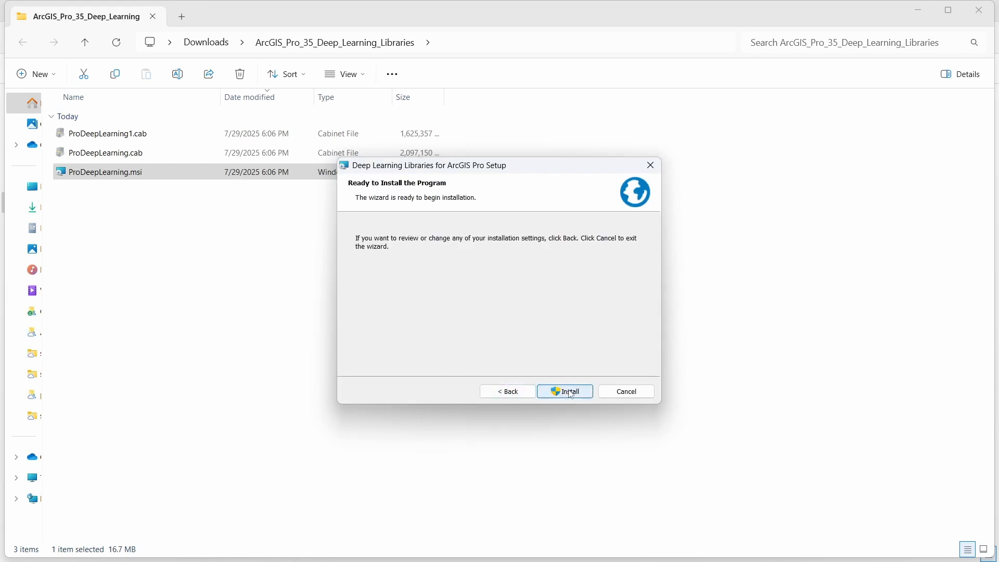
left_click(564, 391)
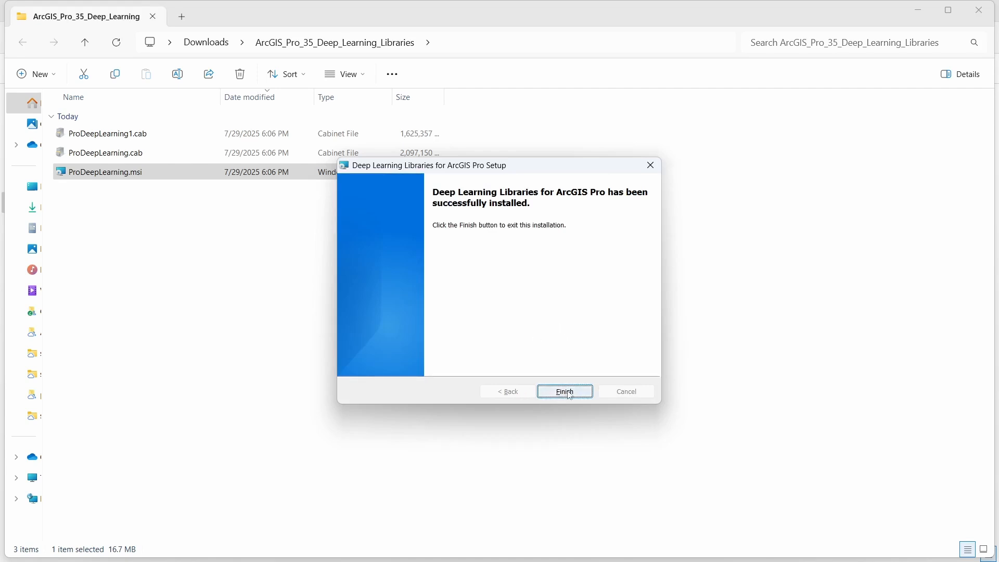
left_click(564, 391)
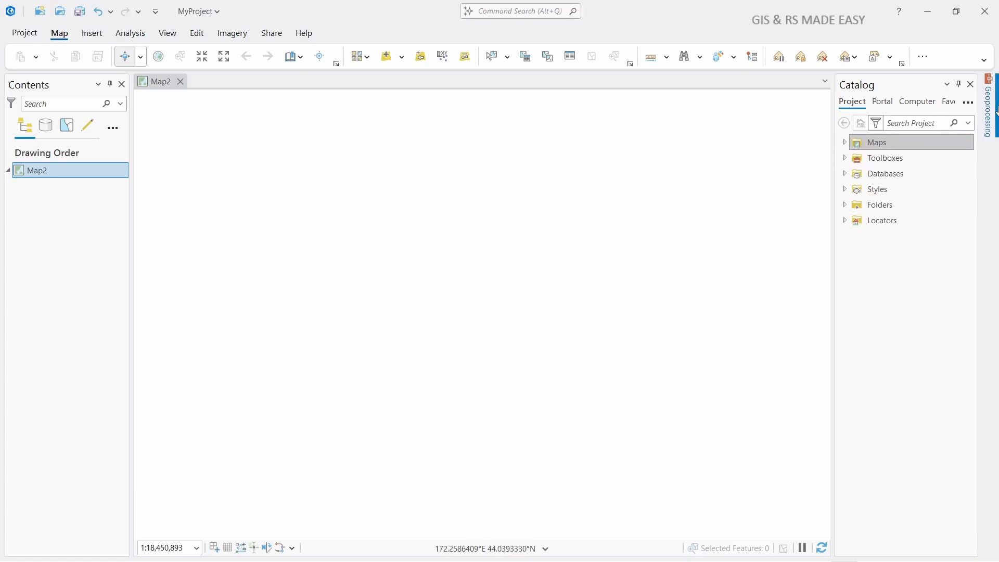
Expand Image Analyst Tools to its Deep Learning toolset, noting Compute Accuracy For Object Detection
left_click(989, 108)
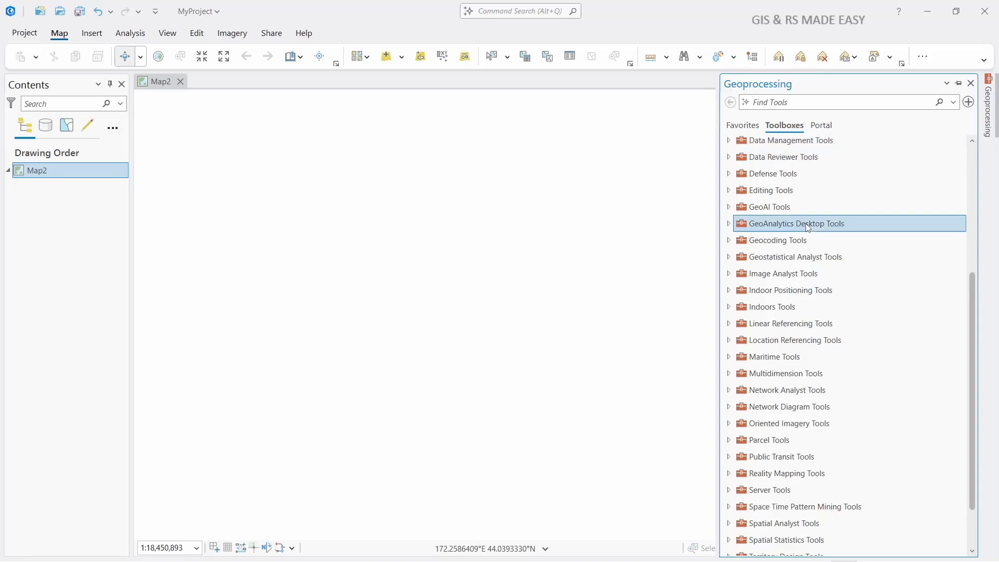
scroll("down", 3)
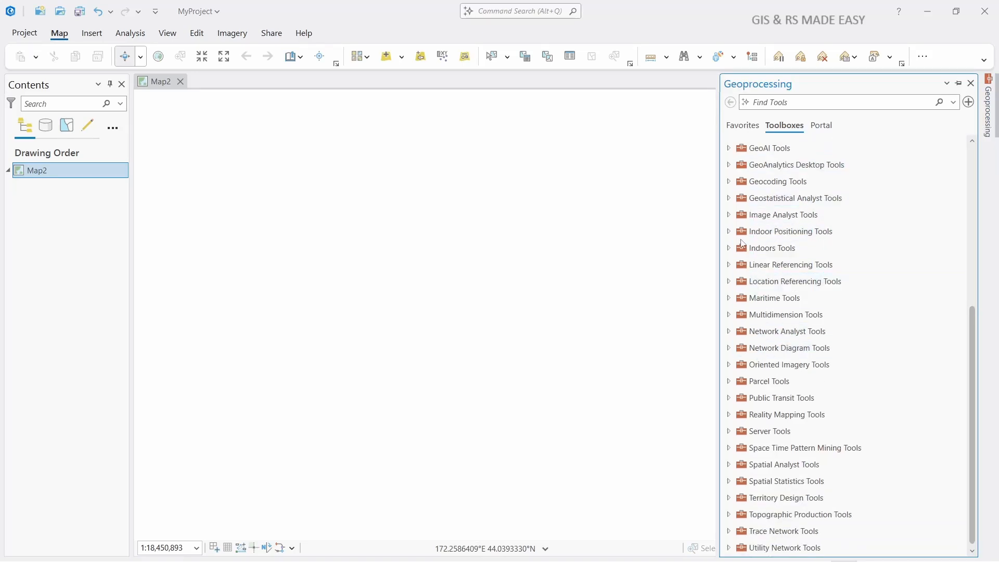
left_click(728, 214)
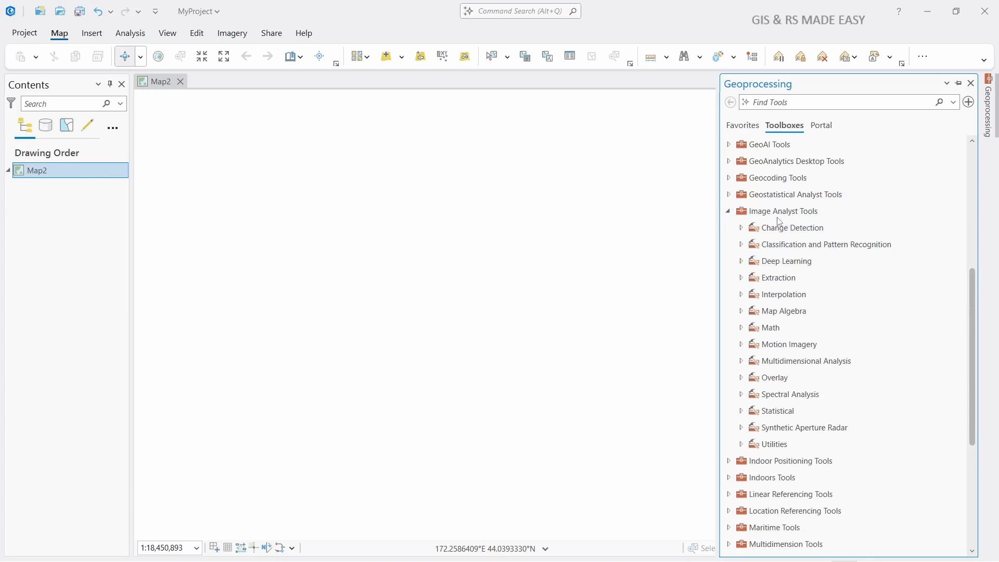
mouse_move(741, 267)
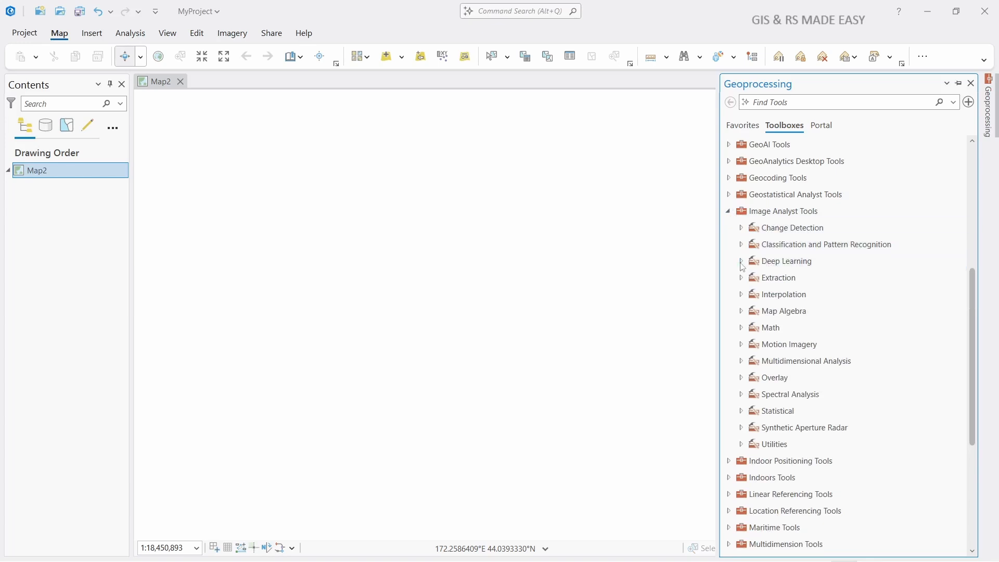
left_click(741, 260)
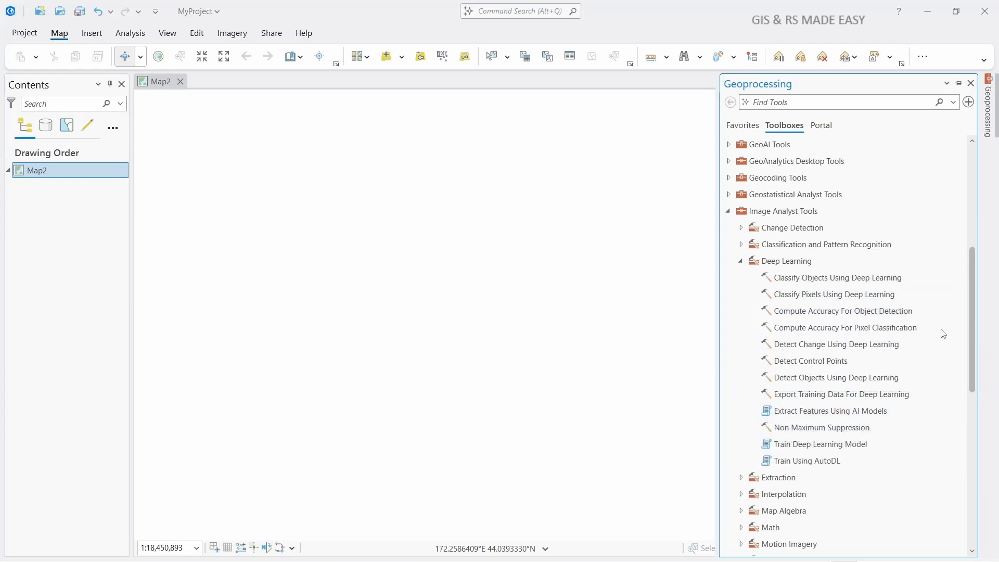
left_click(842, 311)
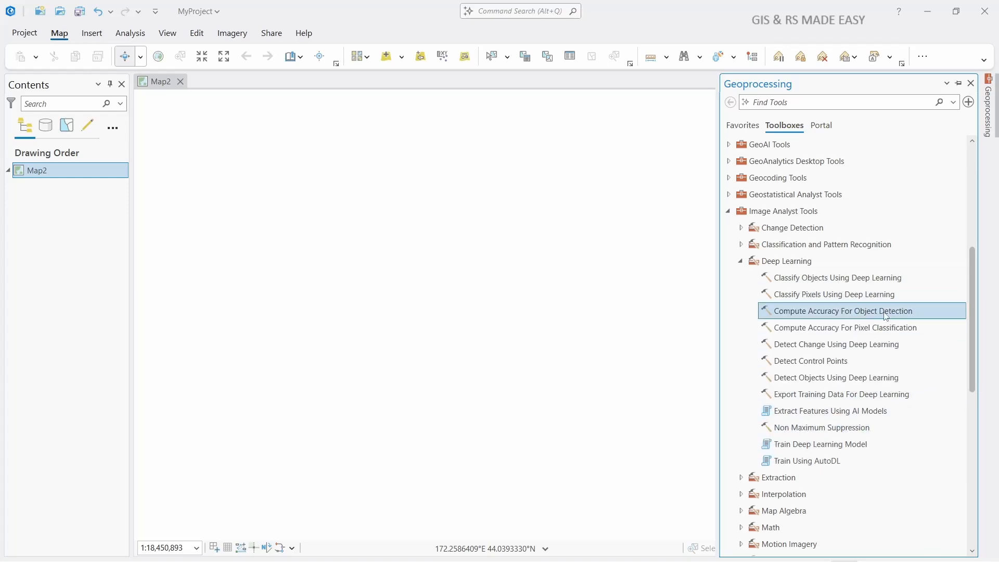